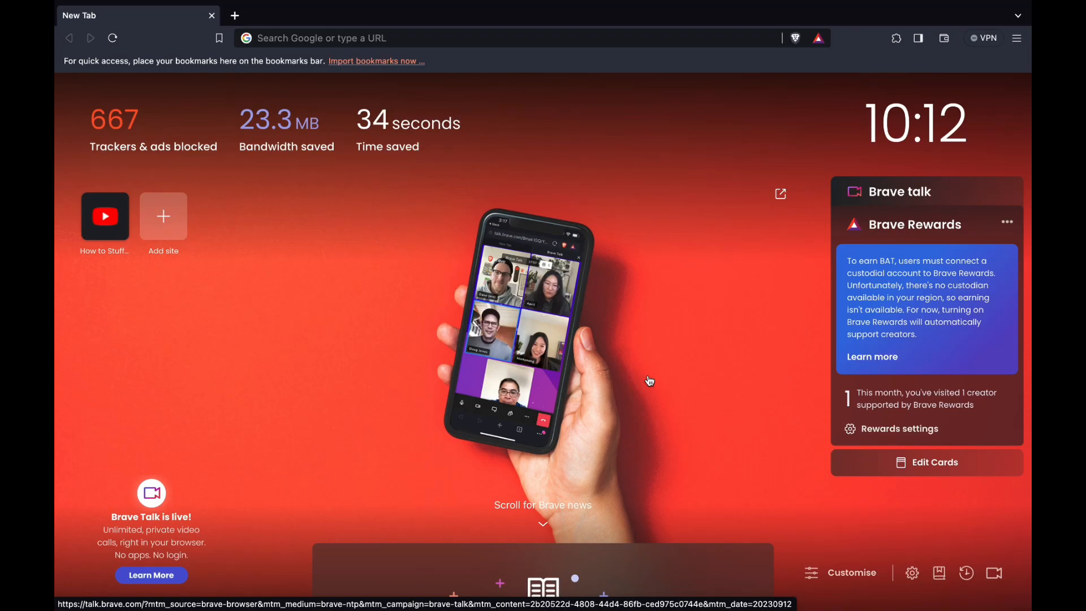
{"action": "mouse_move", "coordinate": [429, 285]}
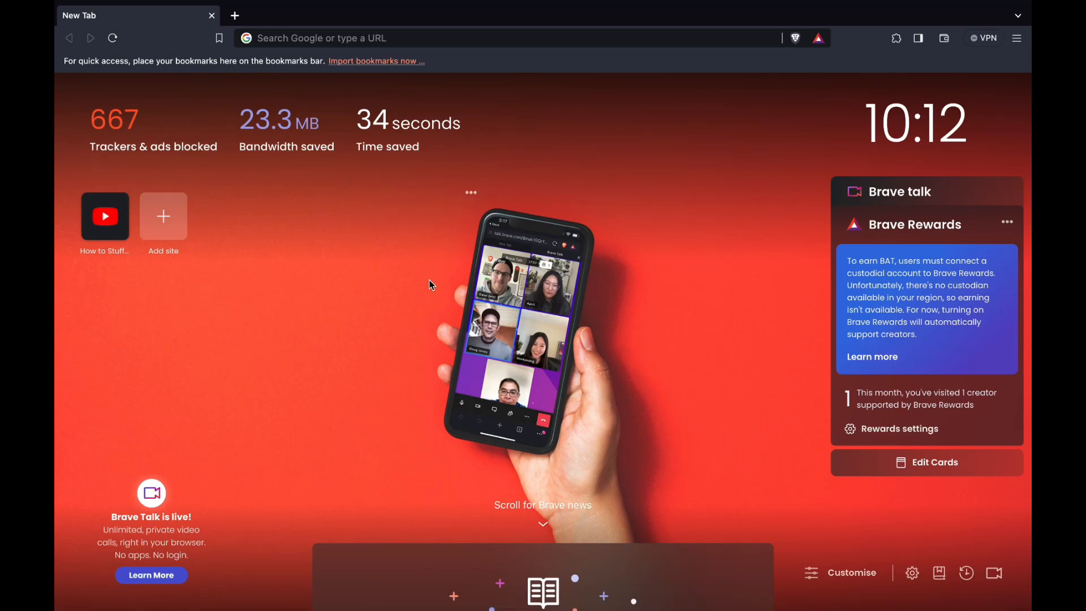
{"action": "mouse_move", "coordinate": [736, 289]}
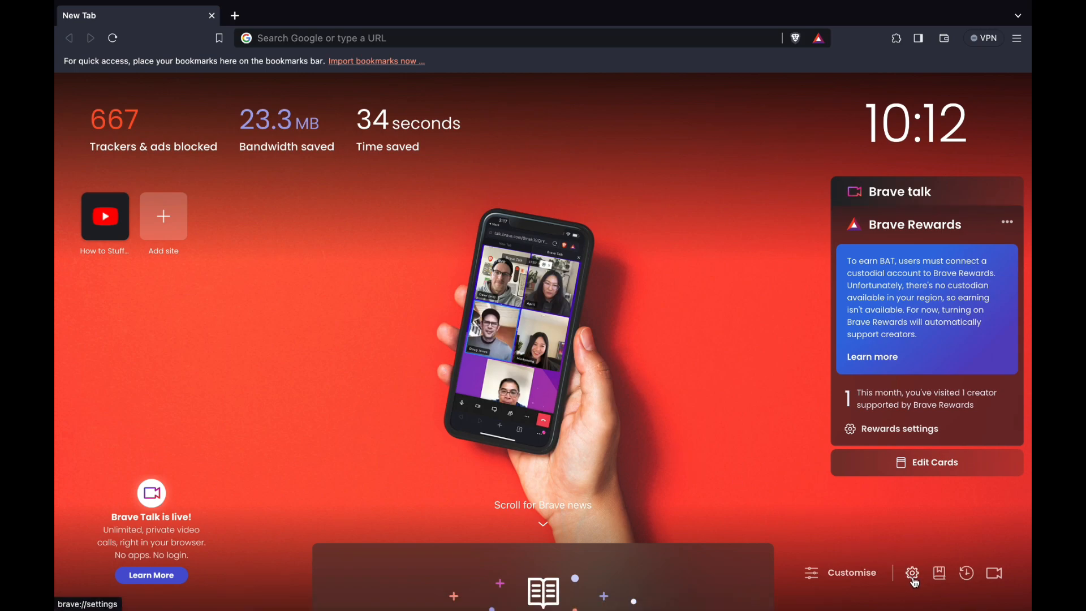
Step: Search Brave's settings for 'cache' to surface the Clear browsing data entry
{"action": "left_click", "coordinate": [911, 572]}
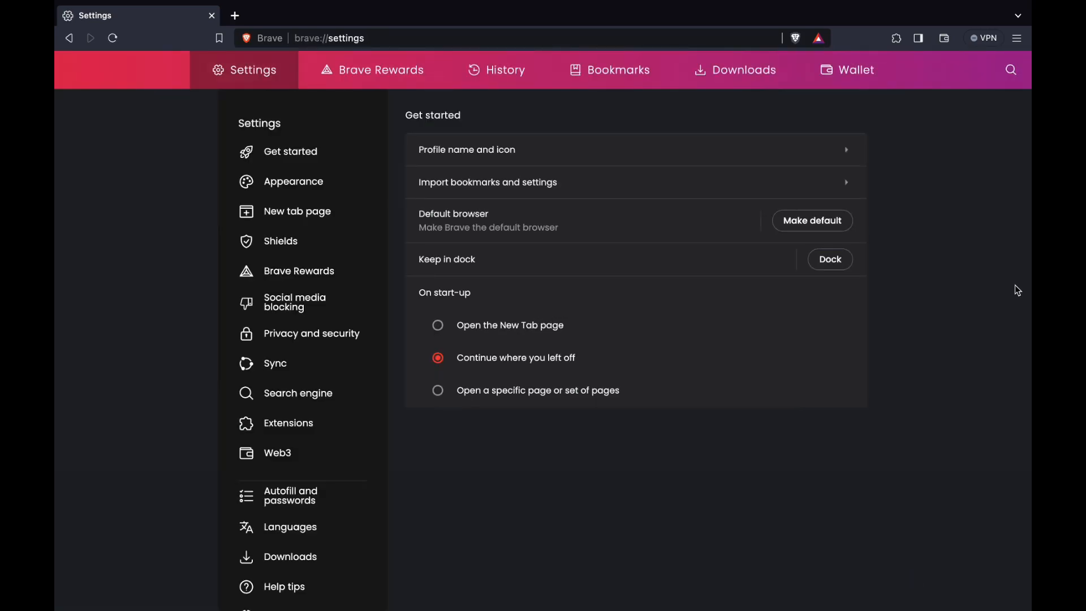
{"action": "mouse_move", "coordinate": [966, 104]}
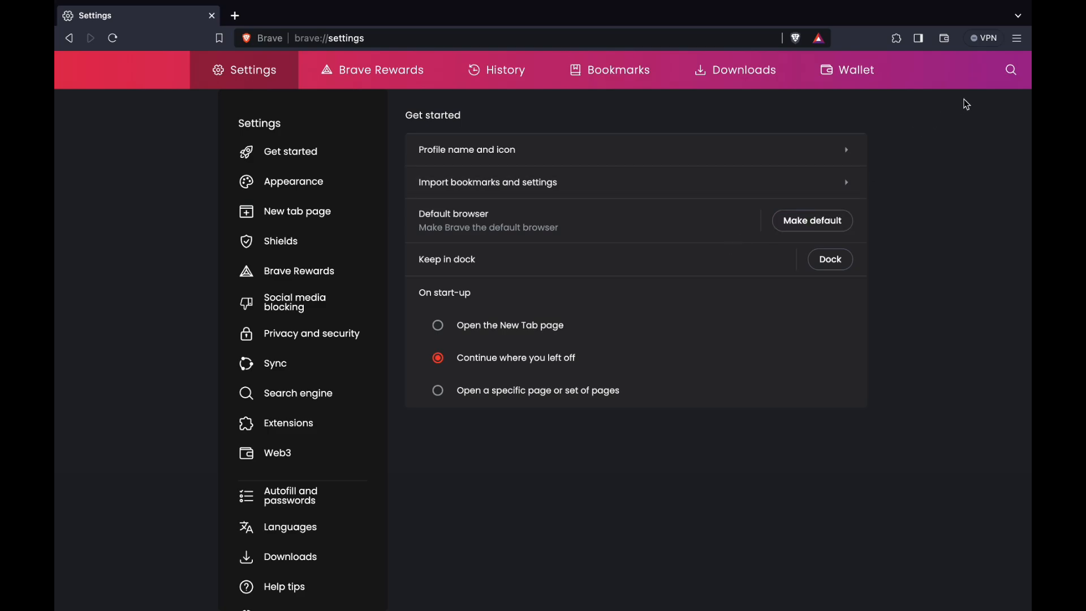
{"action": "left_click", "coordinate": [1010, 69]}
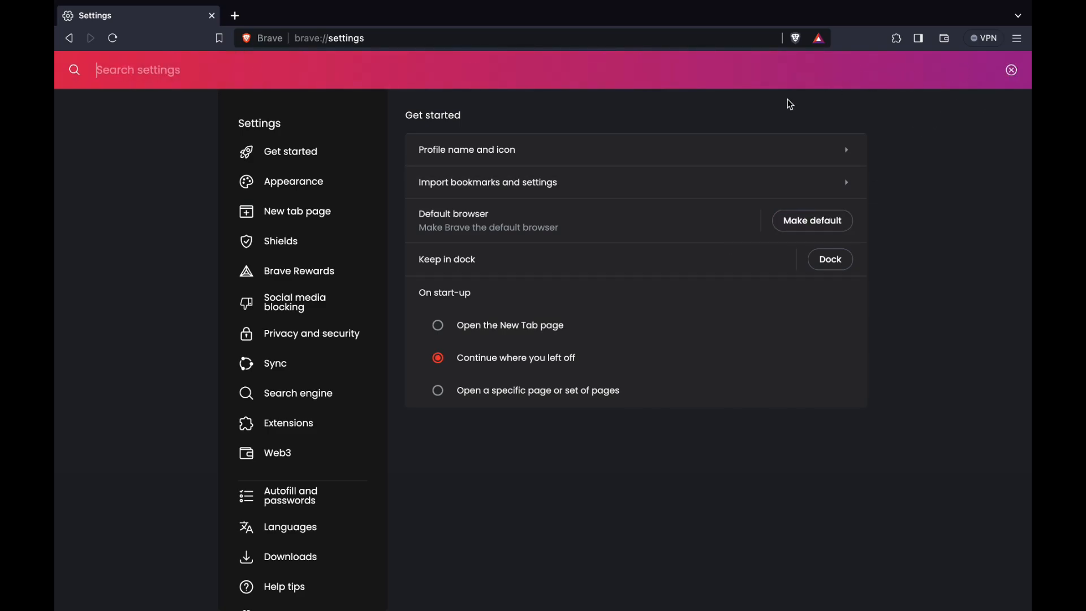
{"action": "type", "text": "cache"}
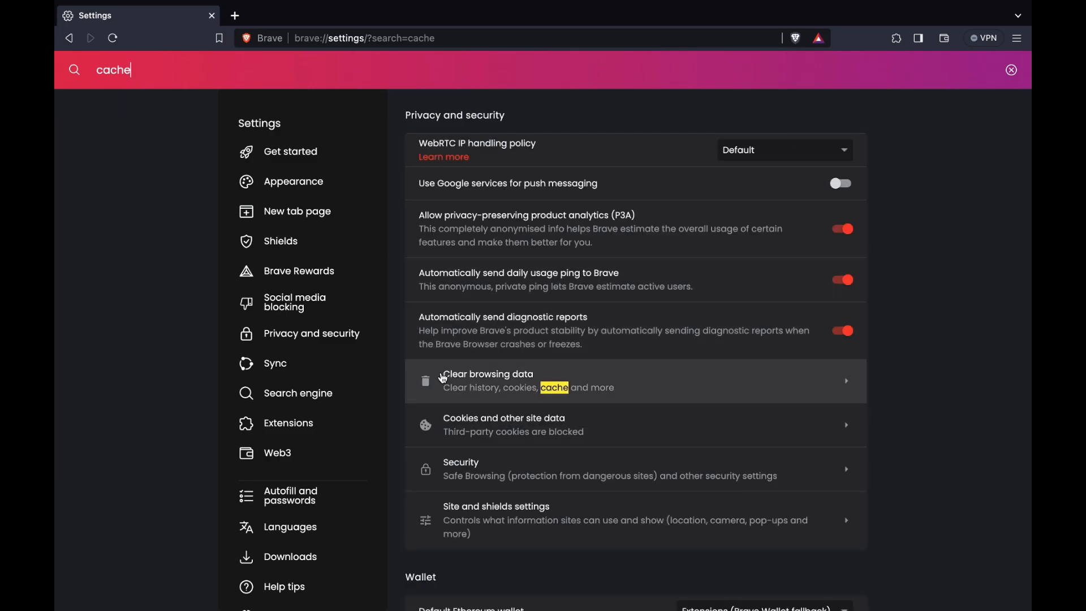
{"action": "mouse_move", "coordinate": [552, 394]}
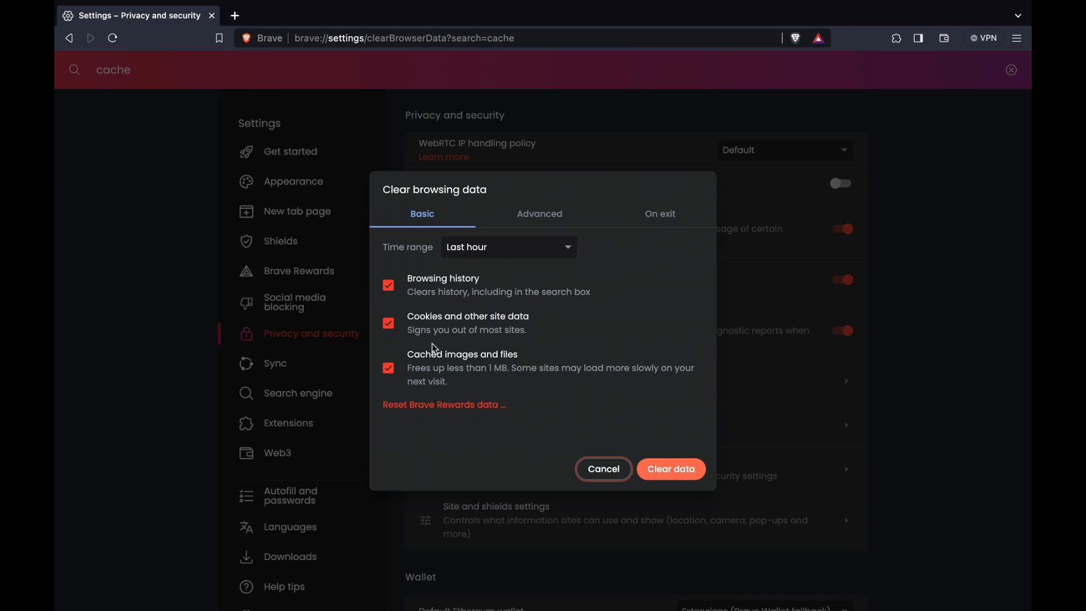
{"action": "mouse_move", "coordinate": [389, 309]}
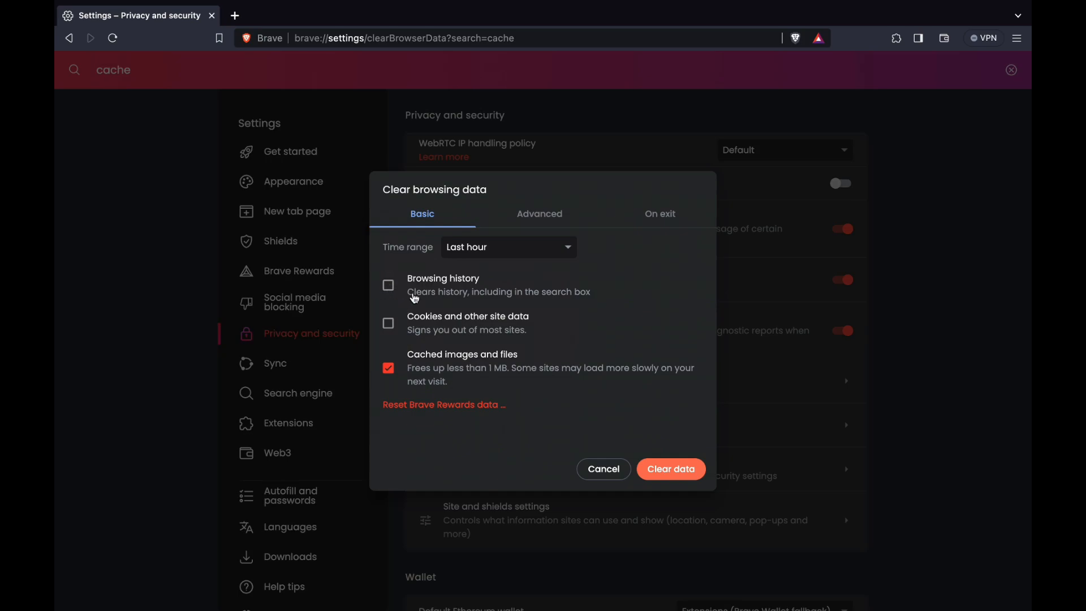
{"action": "mouse_move", "coordinate": [483, 359]}
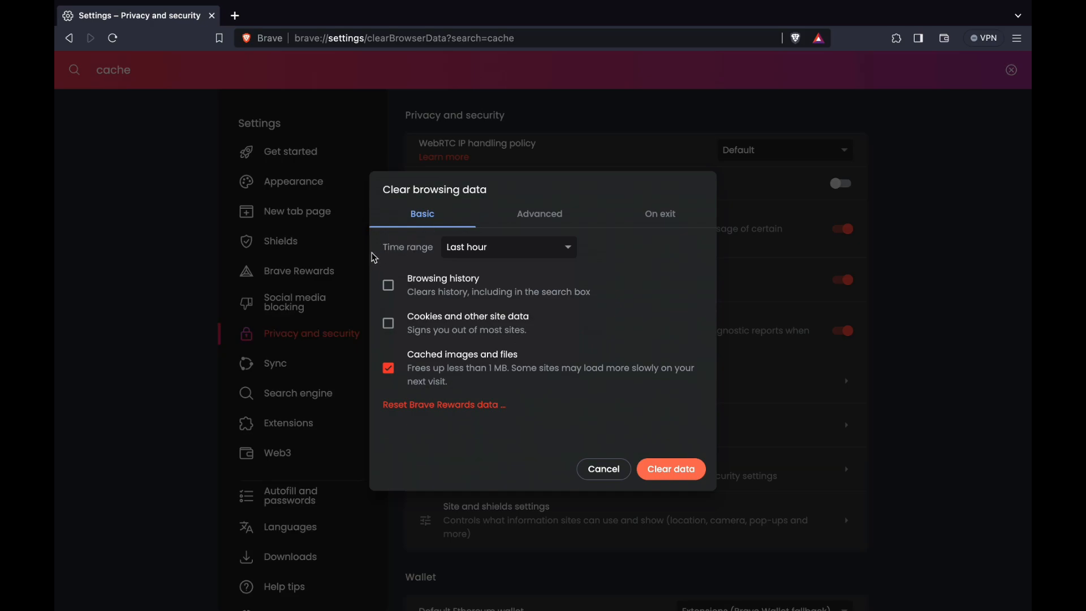
Step: Set the Clear browsing data time range to All time
{"action": "left_click", "coordinate": [508, 247]}
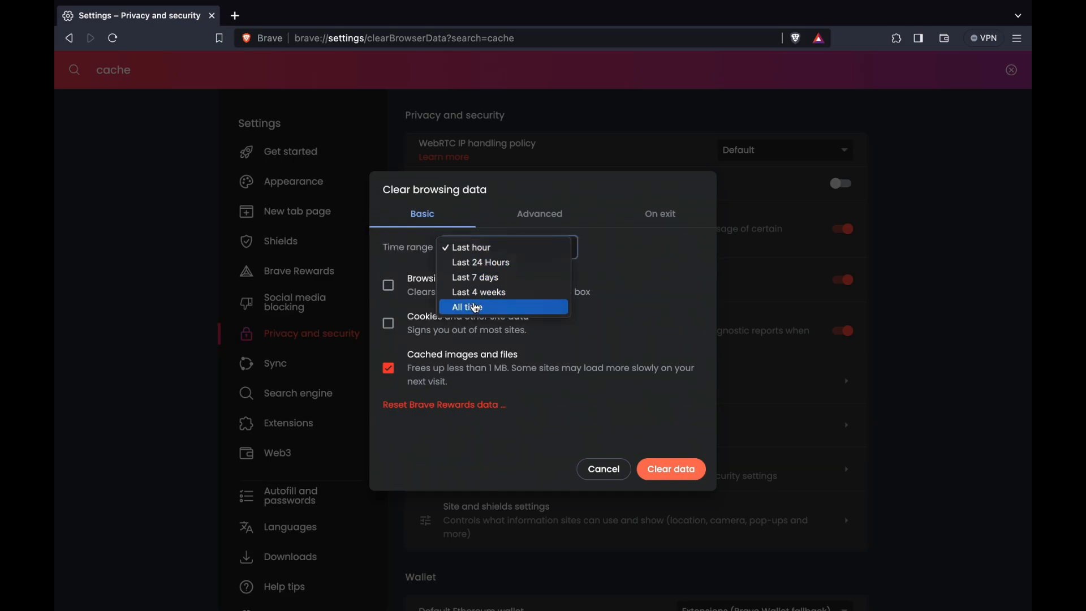
{"action": "mouse_move", "coordinate": [486, 292]}
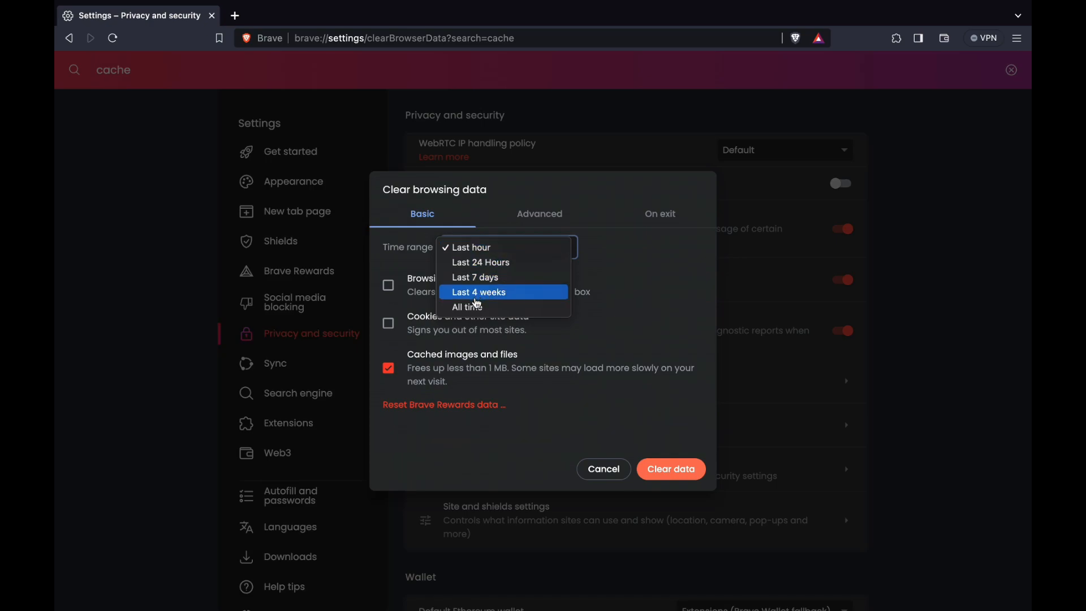
{"action": "left_click", "coordinate": [467, 306]}
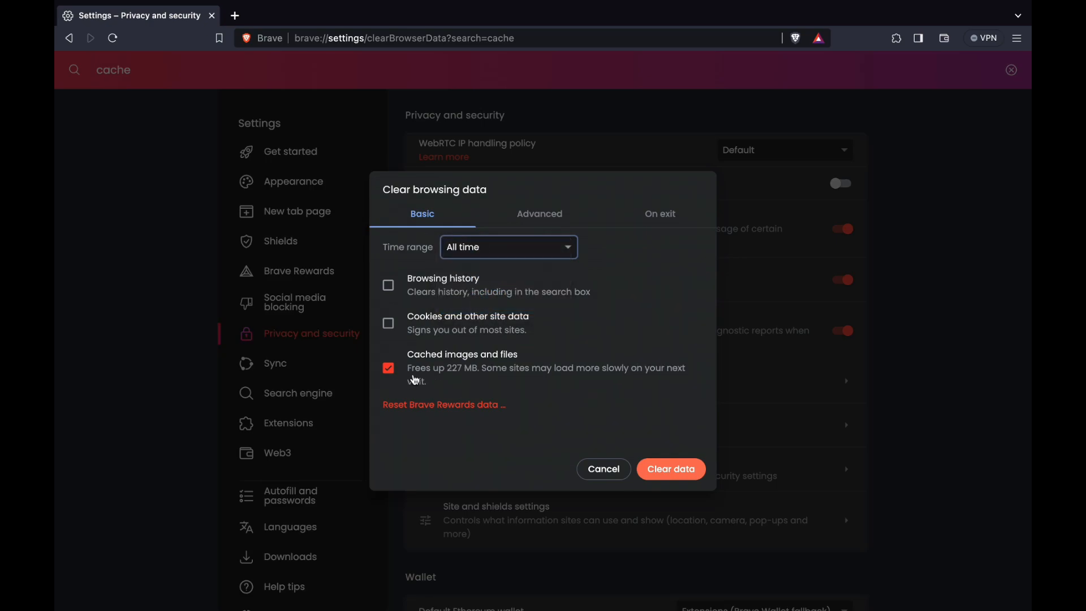
{"action": "mouse_move", "coordinate": [447, 379]}
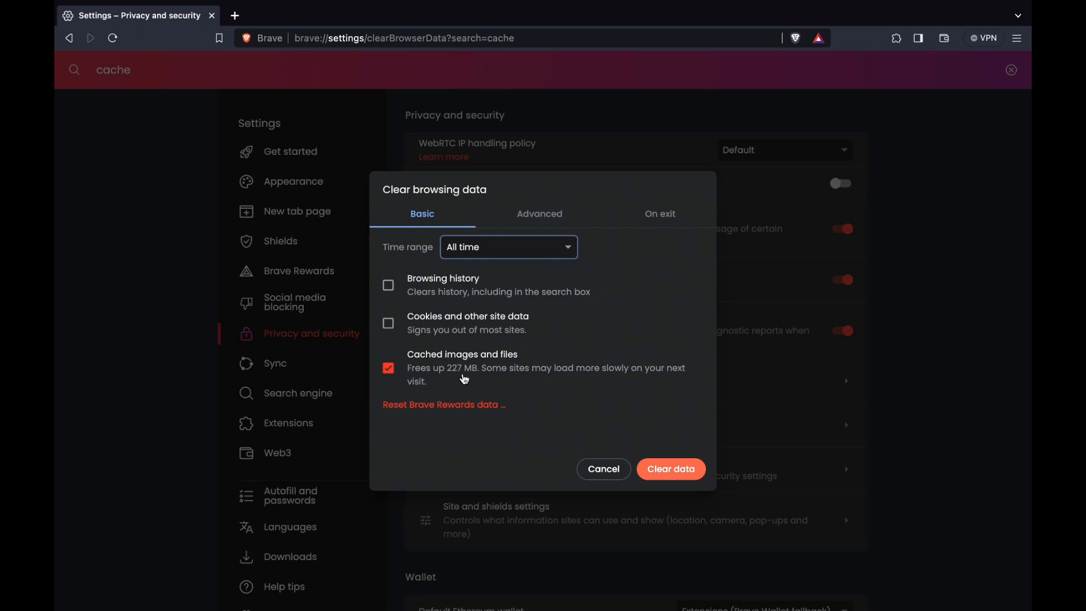
{"action": "mouse_move", "coordinate": [663, 425]}
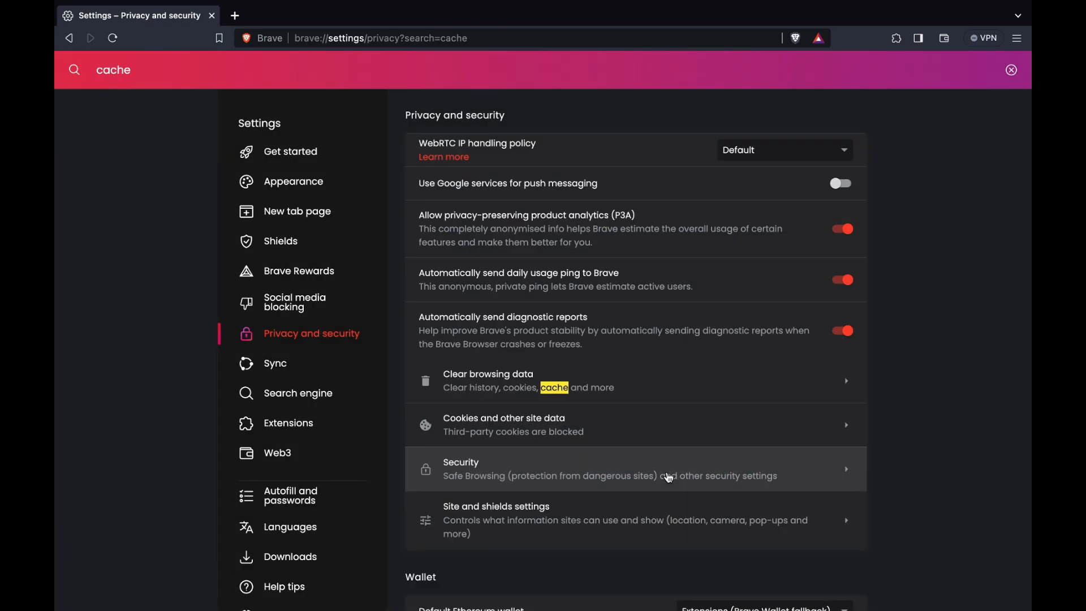
{"action": "mouse_move", "coordinate": [762, 374]}
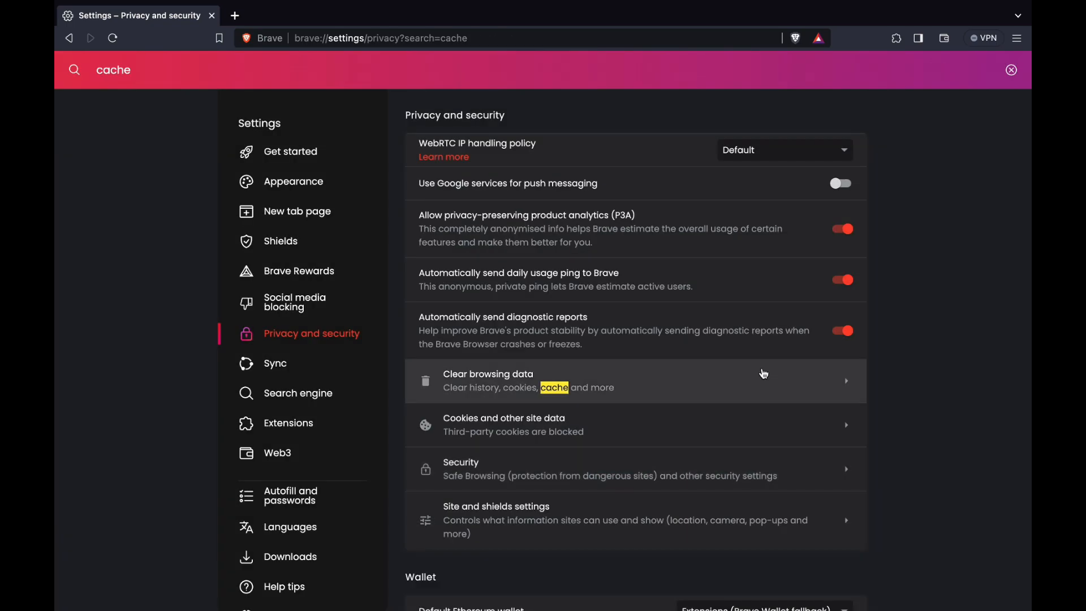